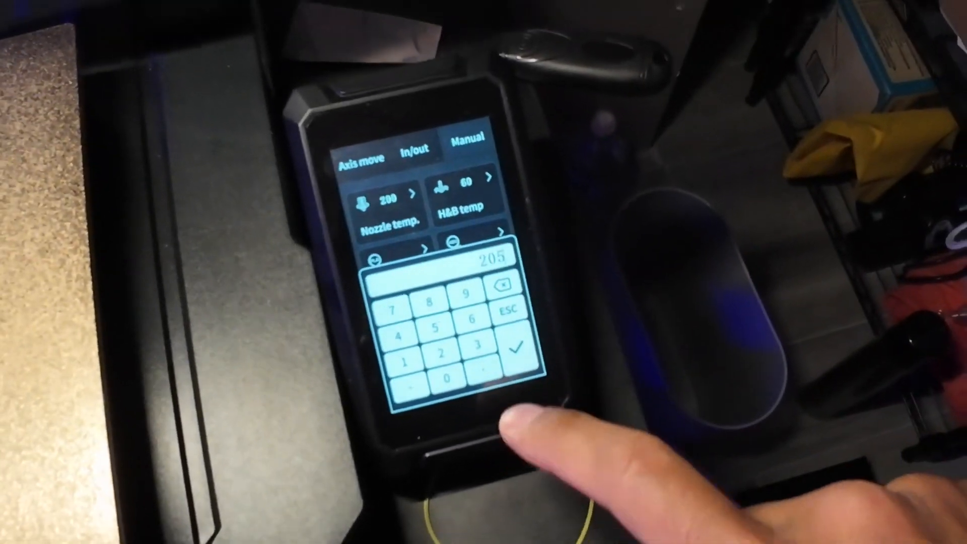
- Set the nozzle target to 205°C, then open the printable file list
click(516, 346)
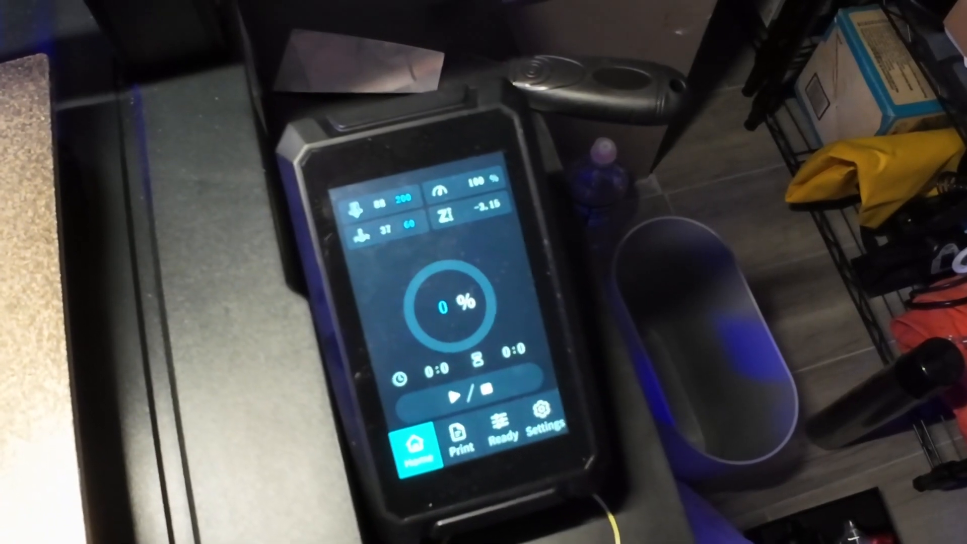
click(505, 432)
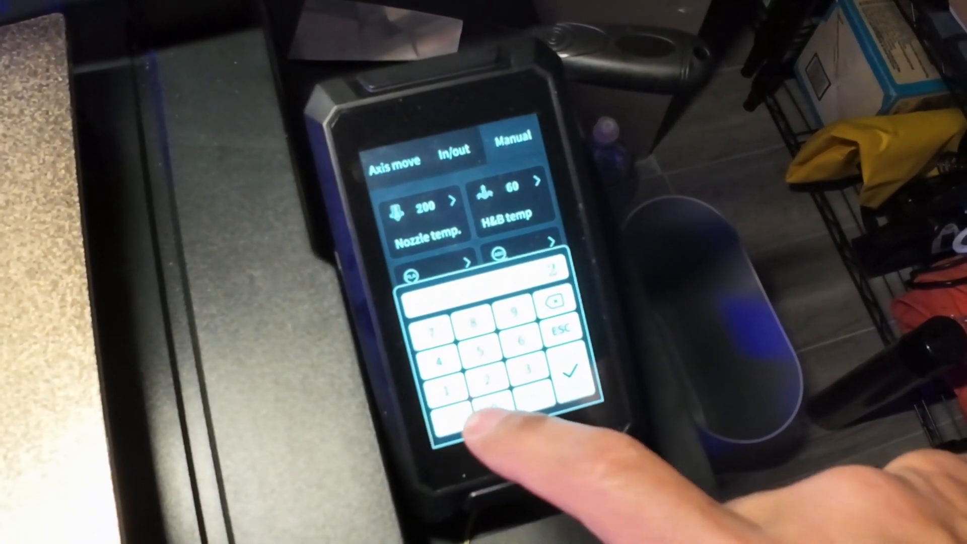
click(570, 373)
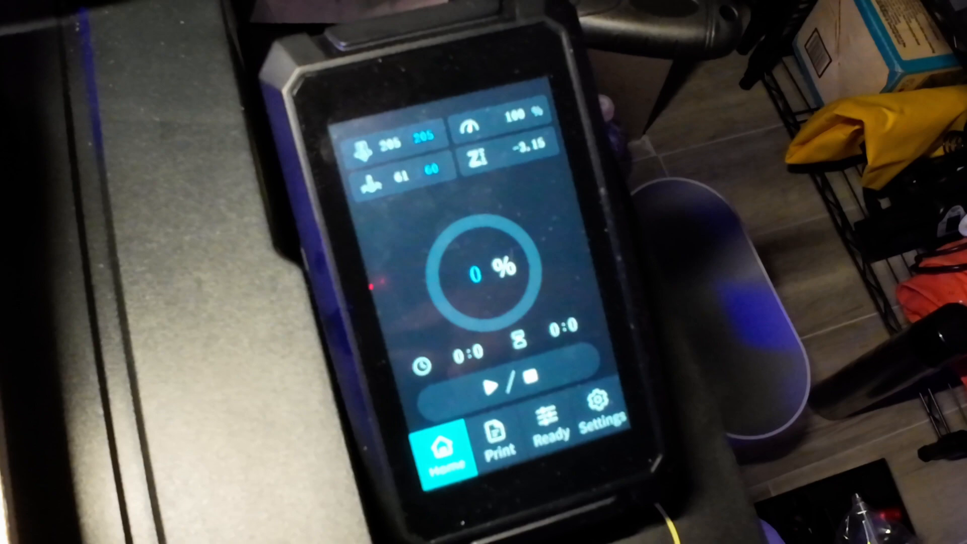
click(499, 438)
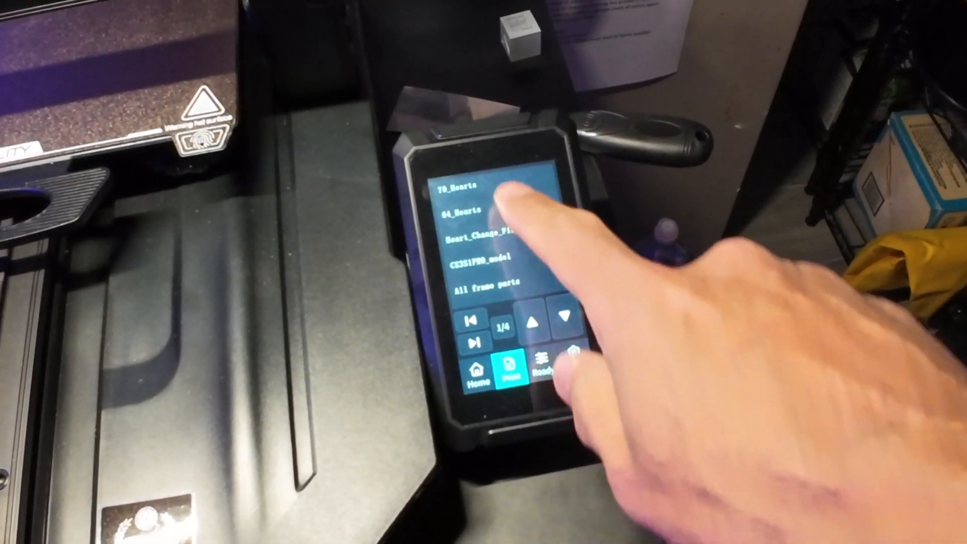